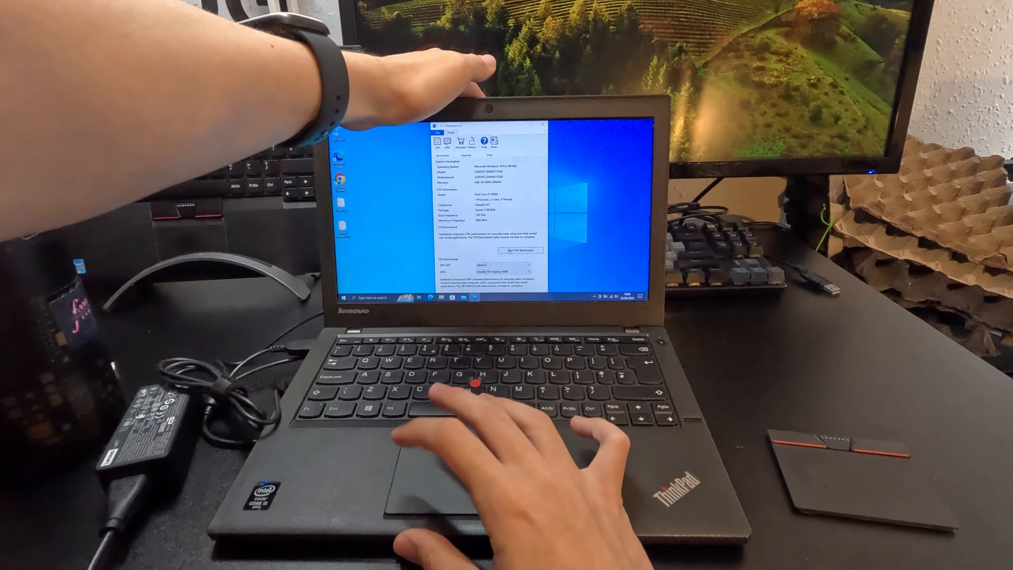
Step: Close the Geekbench benchmark window and return to the Windows desktop
{"action": "left_click", "coordinate": [516, 251]}
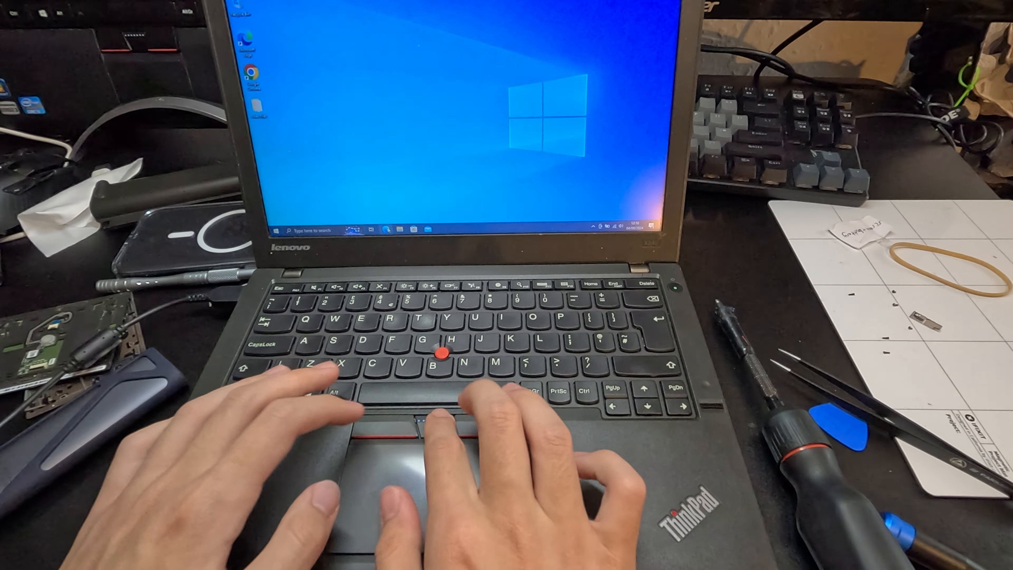
{"action": "key", "text": "Super"}
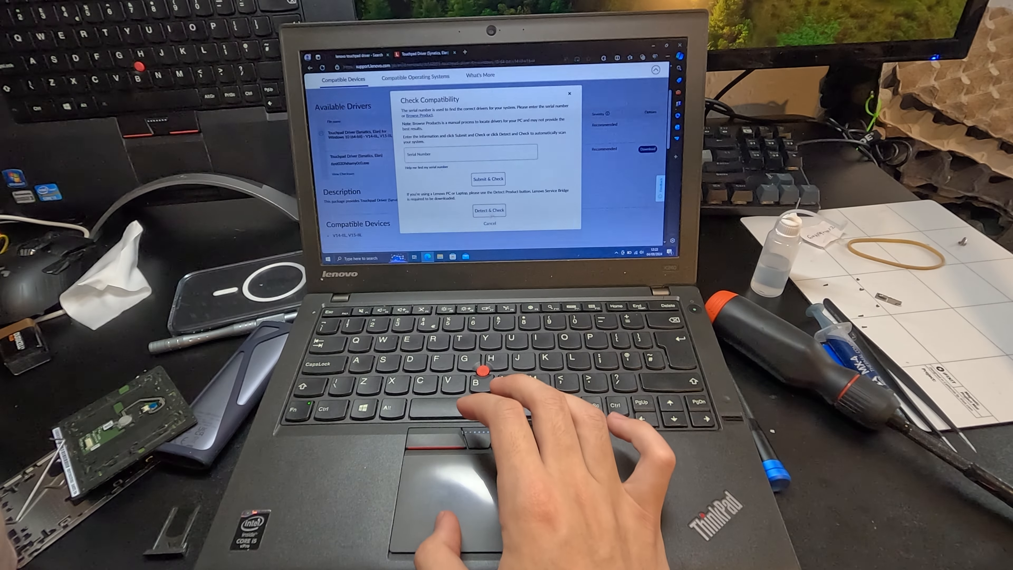
Step: Run Check Compatibility on the Lenovo Synaptics touchpad driver page
{"action": "left_click", "coordinate": [489, 210]}
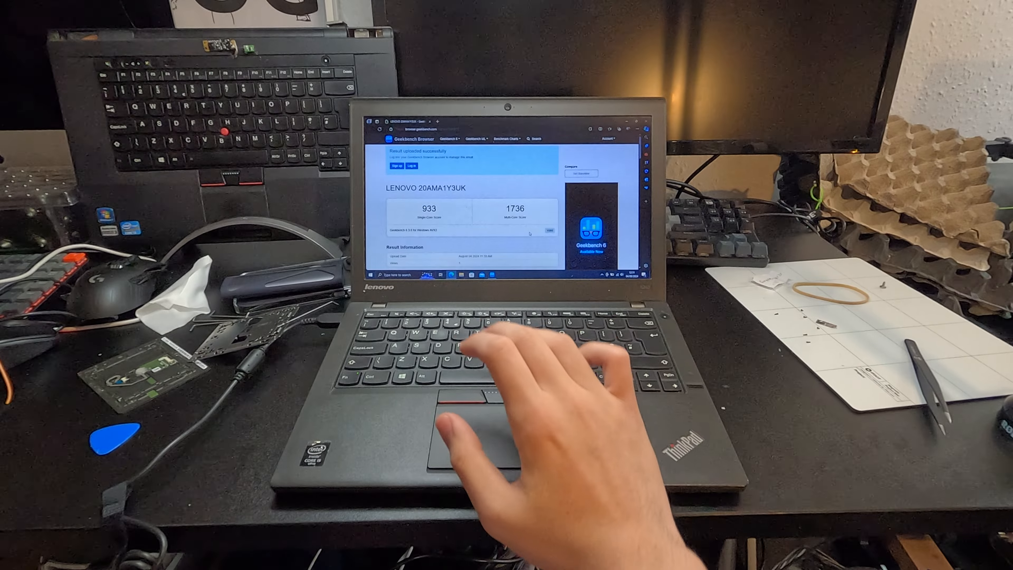
Step: Review the uploaded Geekbench result (933 single-core, 1736 multi-core) and bring up the Start menu
{"action": "right_click", "coordinate": [456, 194]}
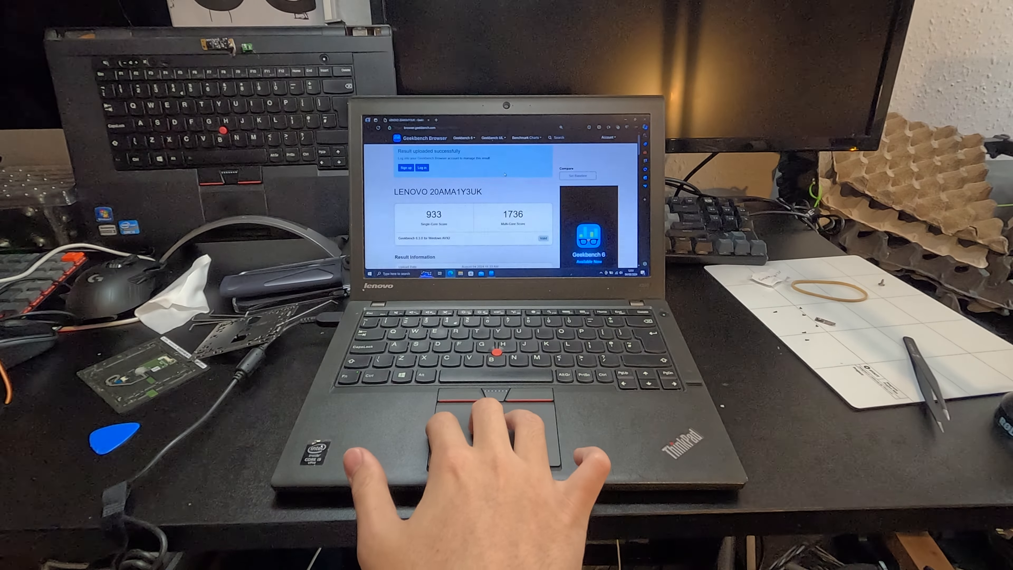
{"action": "key", "text": "Super"}
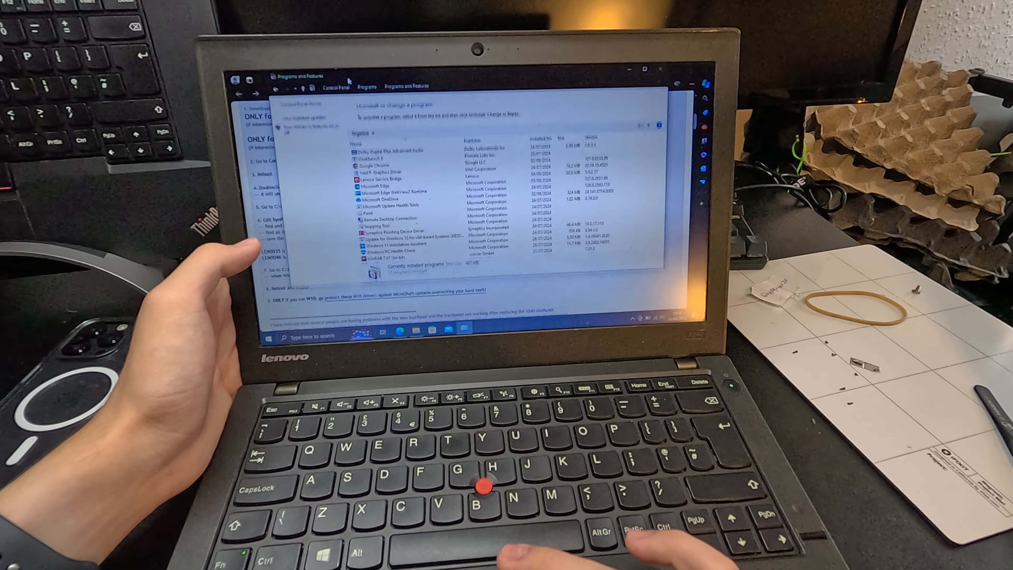
Step: Restart the laptop from Start > Power > Restart after reviewing Programs and Features
{"action": "left_click", "coordinate": [392, 234]}
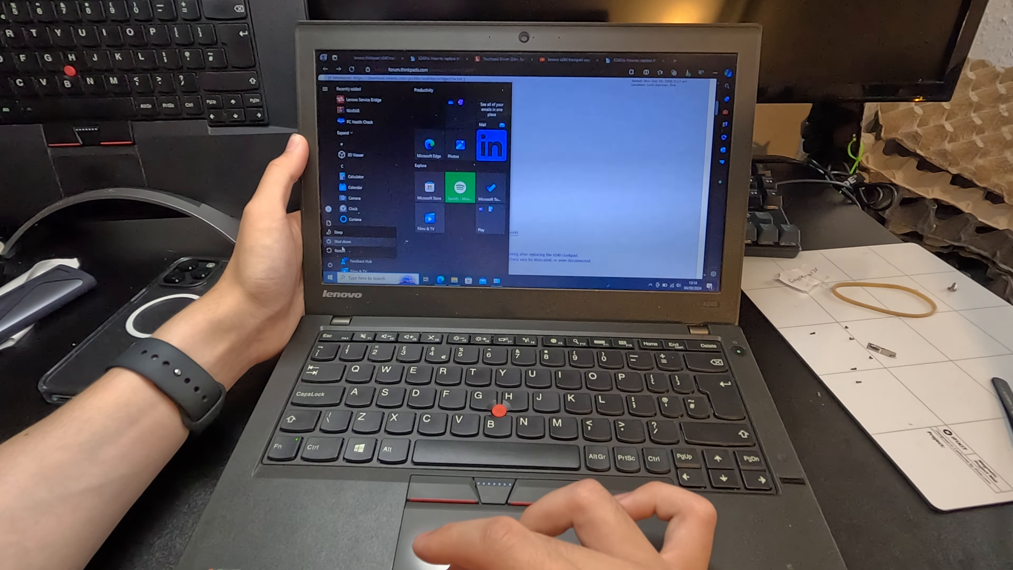
{"action": "left_click", "coordinate": [345, 241]}
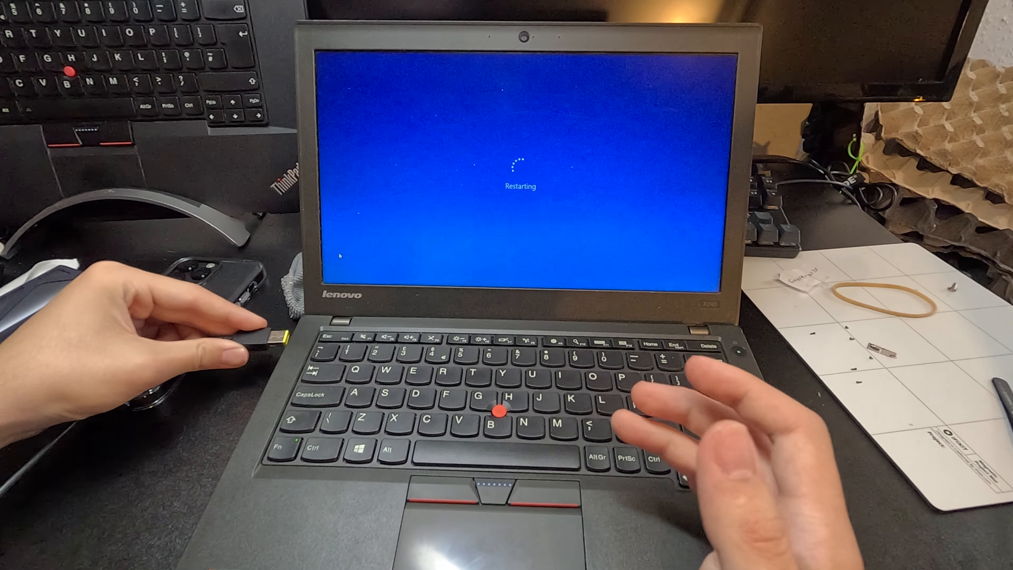